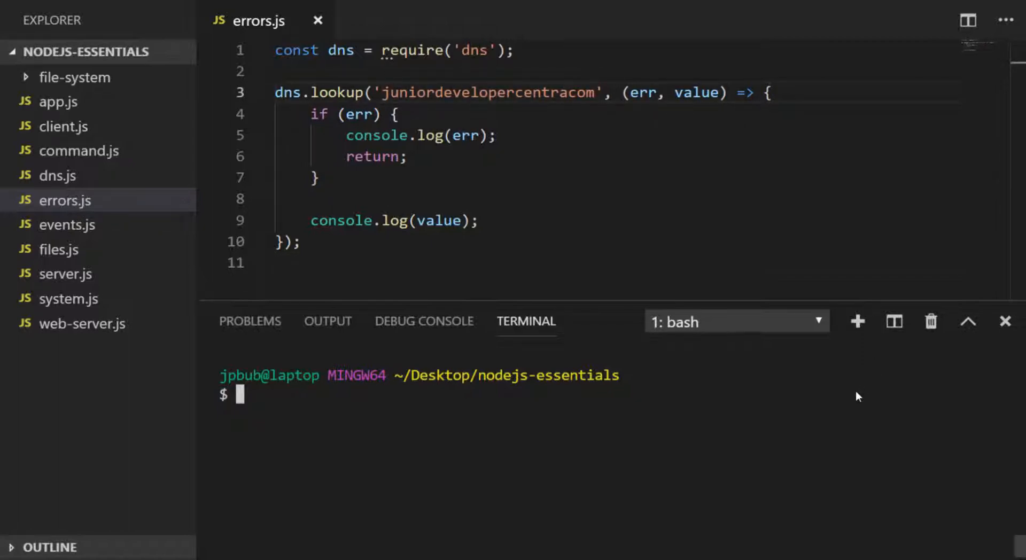
# Run node errors in the terminal, printing the ENOTFOUND getaddrinfo error for the misspelled hostname.
pyautogui.write('node errors')
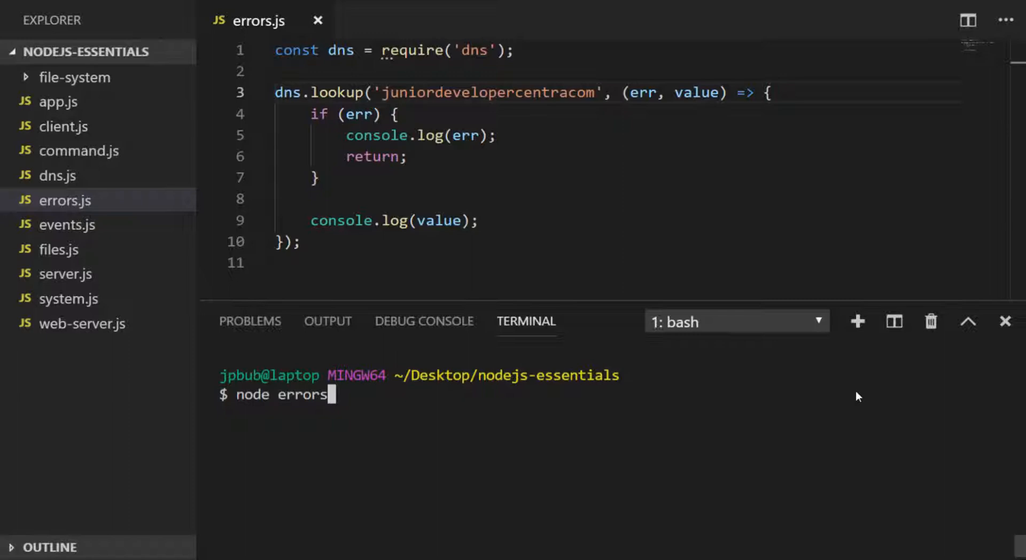
pyautogui.press('Enter')
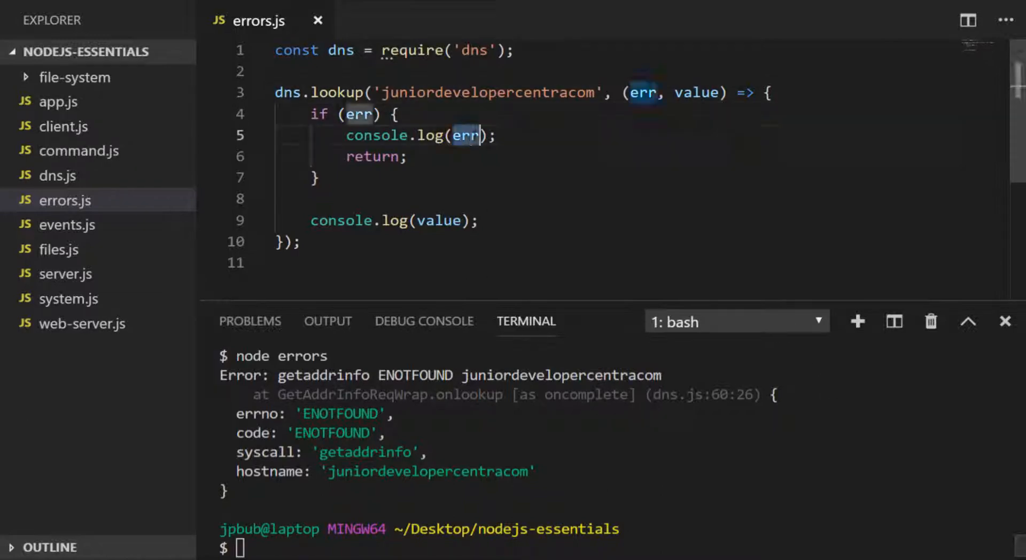
# Log 'An error occurred looking up the domain' in the error branch and begin wrapping dns.lookup in try.
pyautogui.write("'An error occurred '")
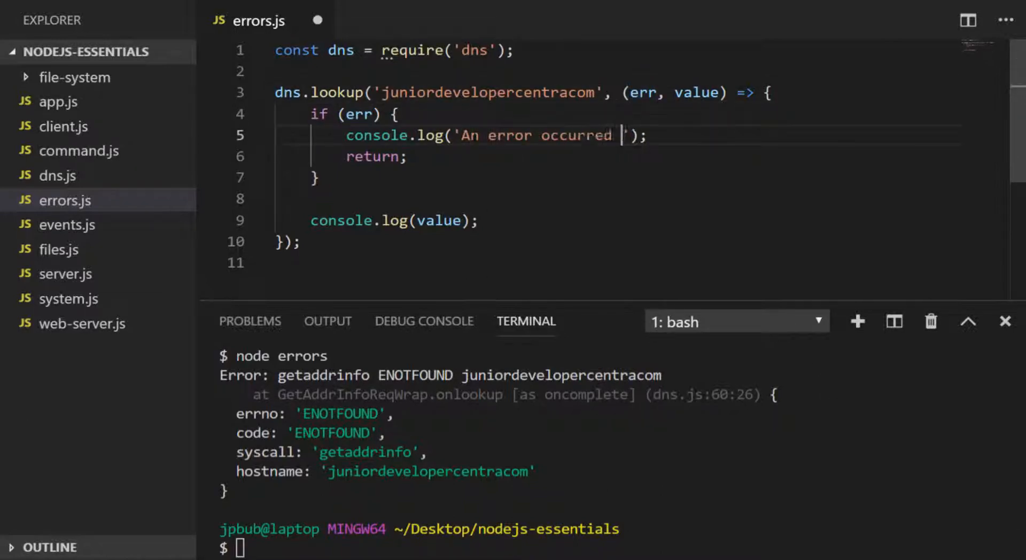
pyautogui.write('looking up the domain')
pyautogui.click(617, 548)
pyautogui.write('node errors')
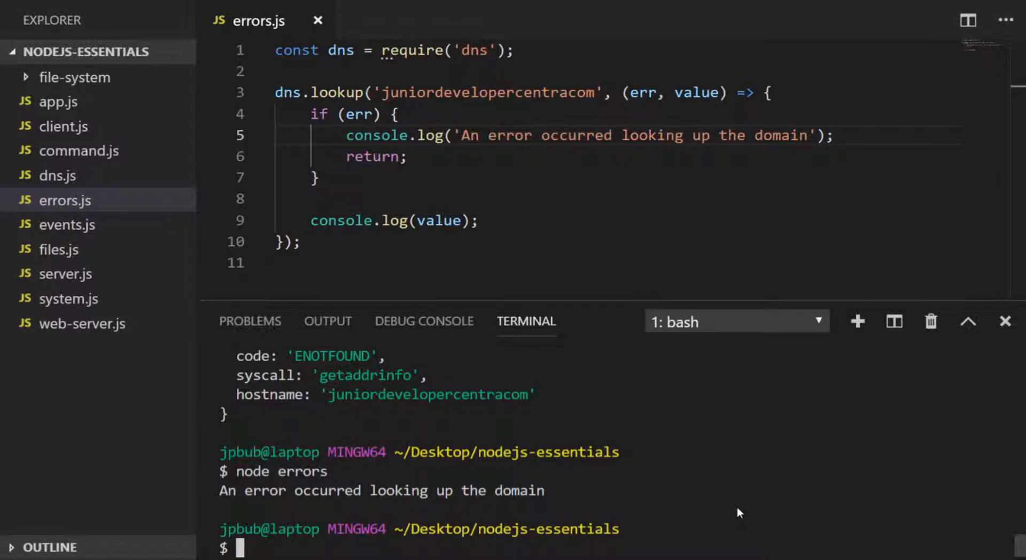
pyautogui.write('try {')
pyautogui.write('} catch (err) {')
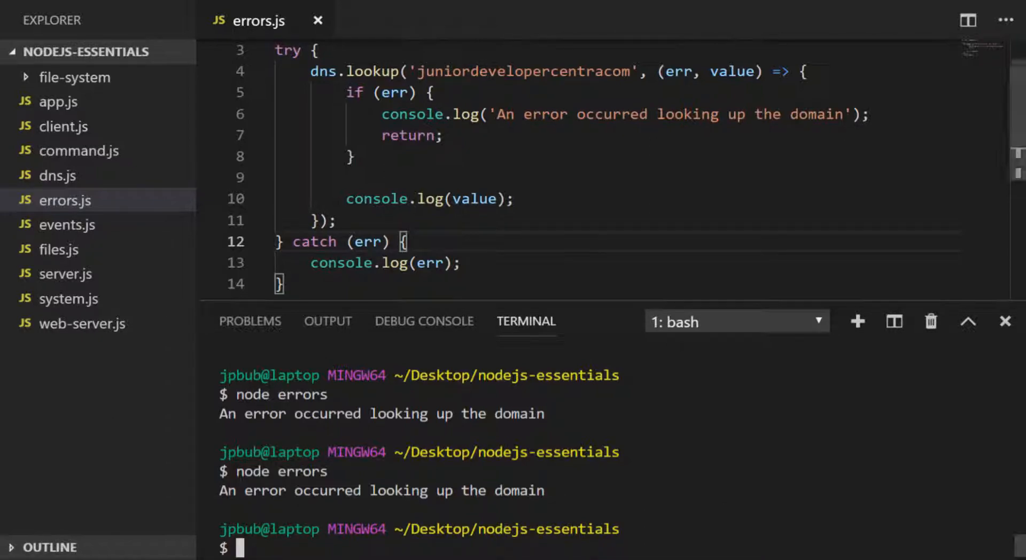
# Delete the if (err) { … } error check from the lookup callback.
pyautogui.moveTo(345, 92); pyautogui.dragTo(353, 157)
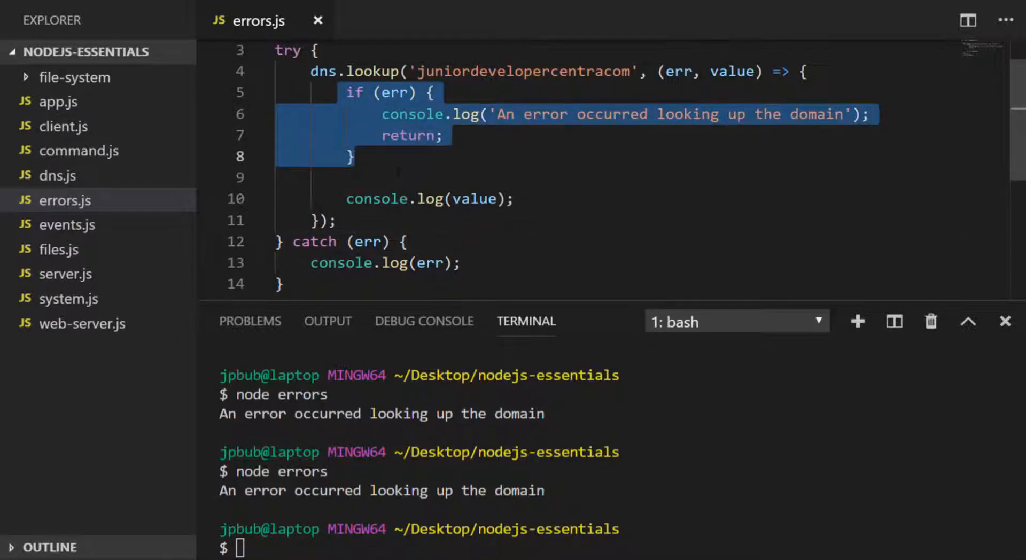
pyautogui.press('Delete')
pyautogui.write('fs')
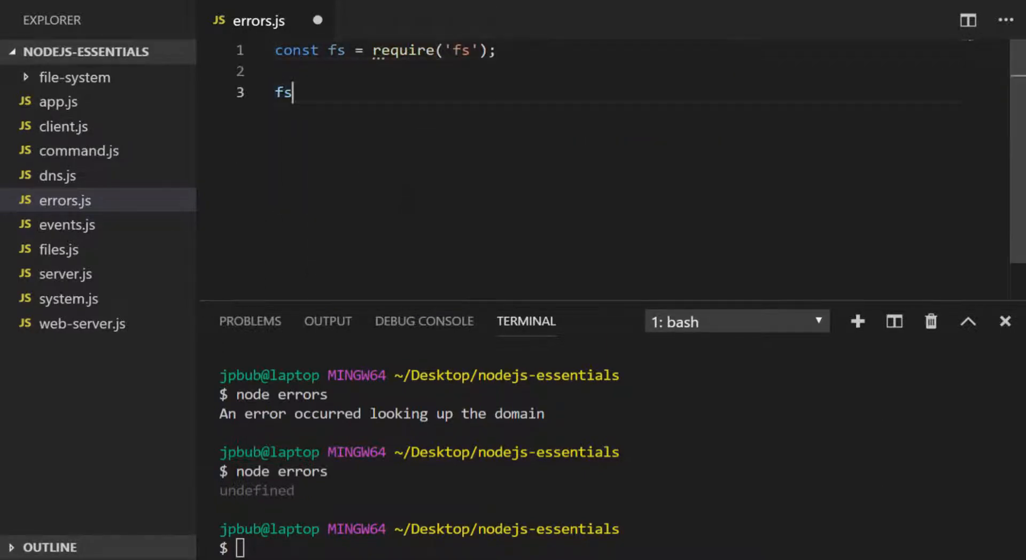
# Write fs.readFile('/none-existent/file/here', (err, data) => …) logging err on failure and data otherwise.
pyautogui.write(".readFile('/none-existent/fi")
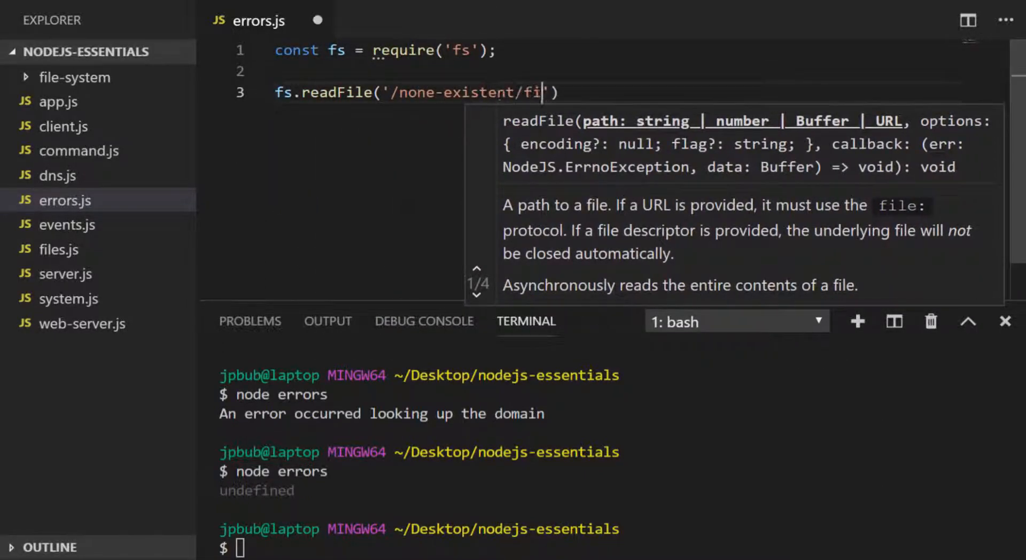
pyautogui.write("le/here', (err, data")
pyautogui.write('console.lod')
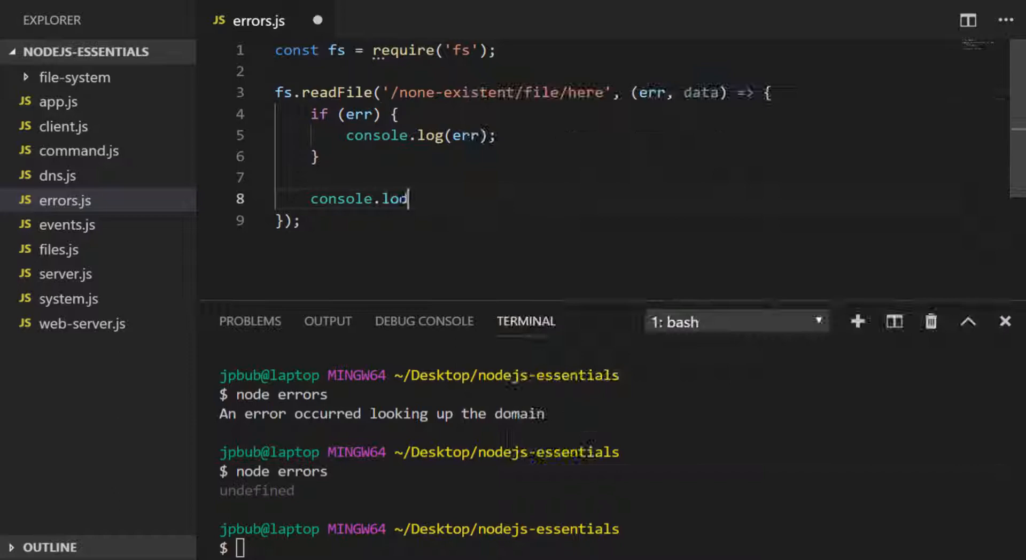
pyautogui.write('g(data);')
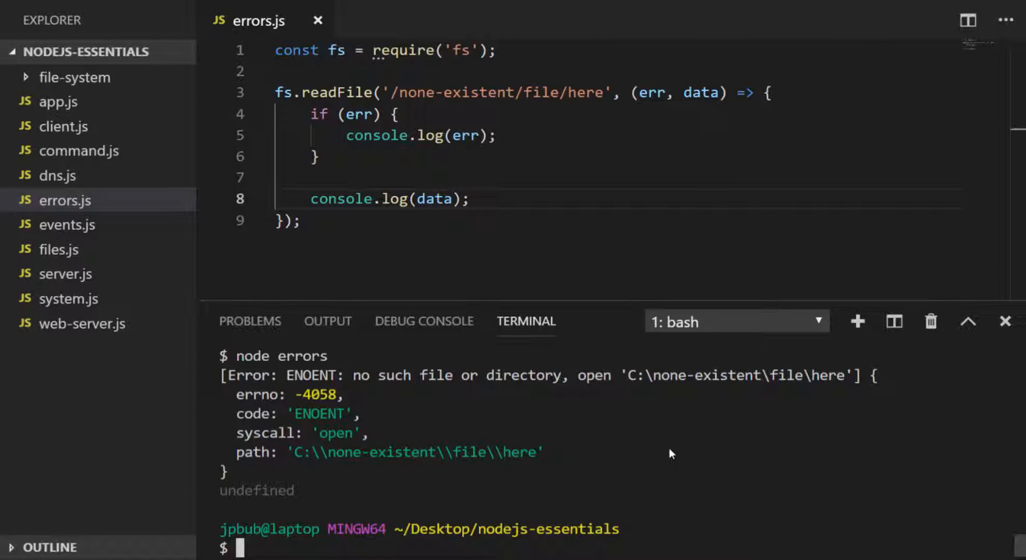
# Add console.log('Function exiting...') inside the if (err) block before returning.
pyautogui.write("console.log('Function exiting...');")
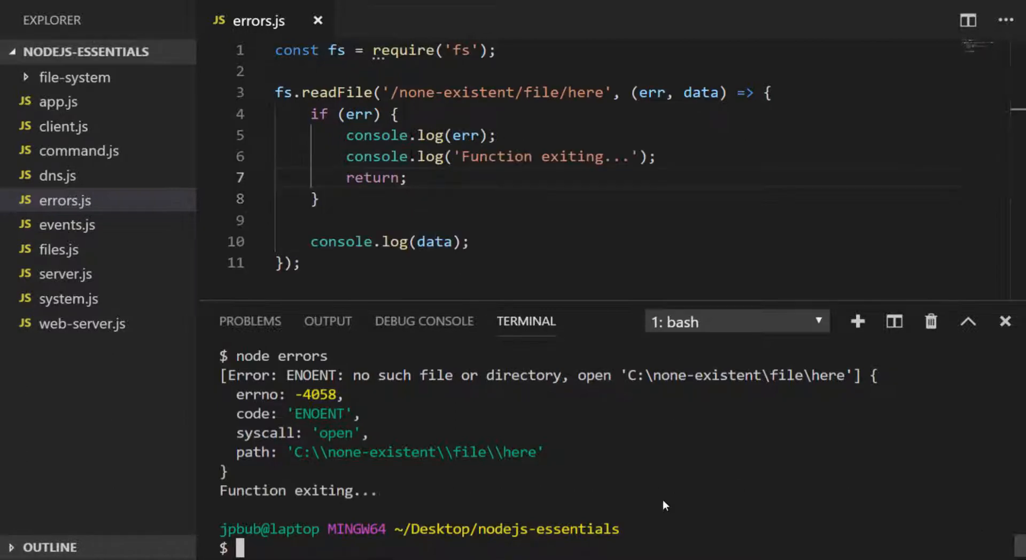